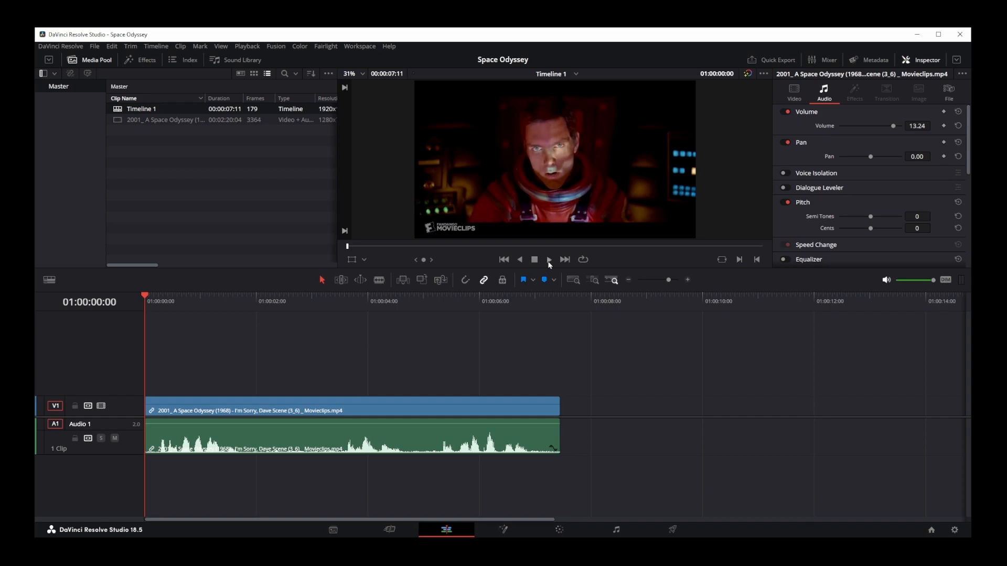
- Play the Timeline 1 scene briefly, then stop playback and dismiss the clip options
{"action": "left_click", "coordinate": [548, 259]}
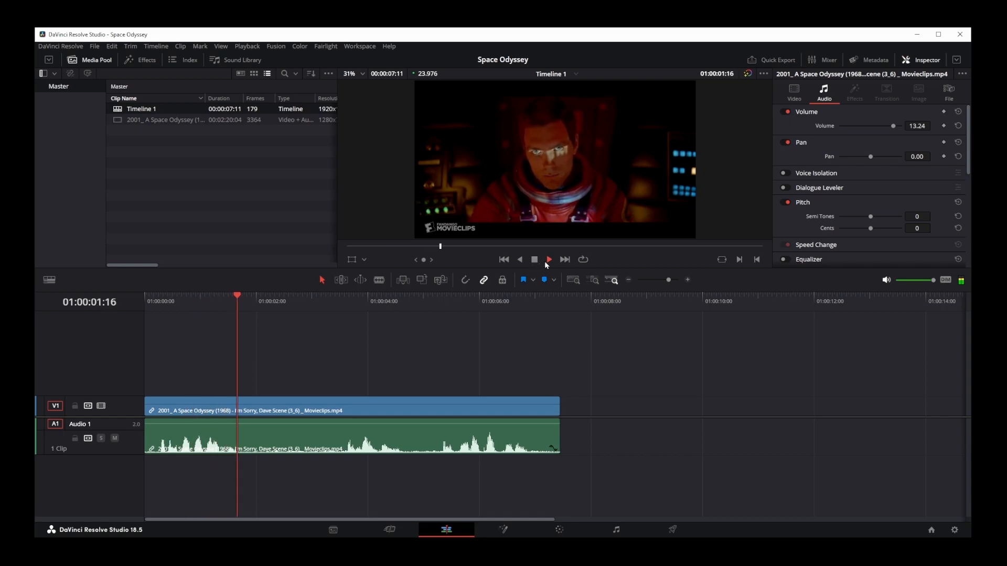
{"action": "left_click", "coordinate": [548, 260]}
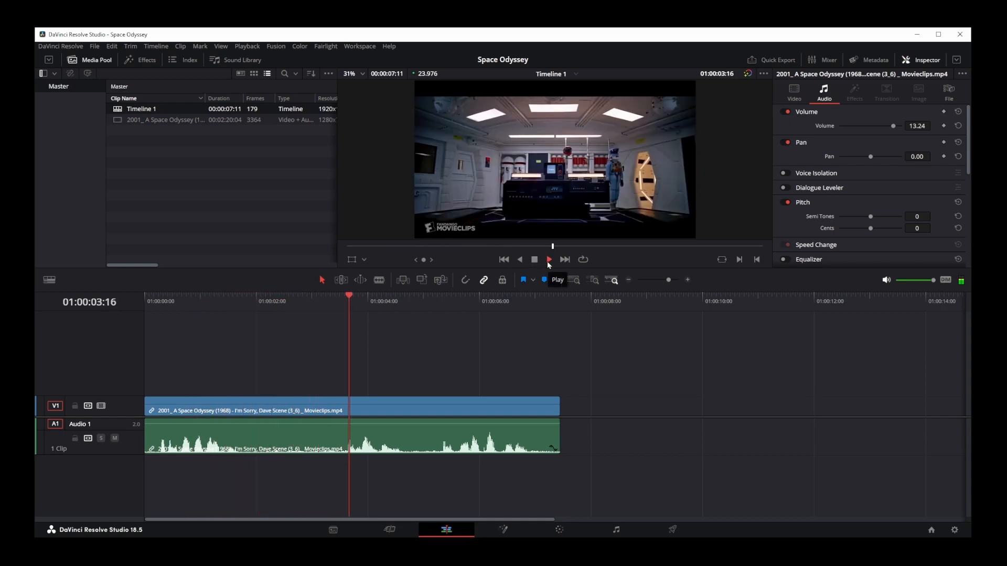
{"action": "left_click", "coordinate": [565, 260]}
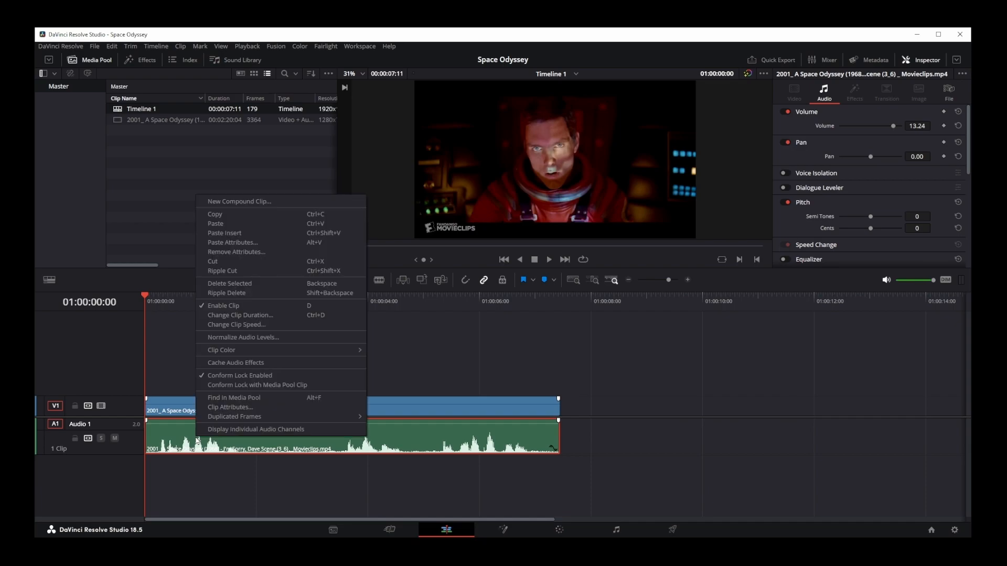
{"action": "left_click", "coordinate": [291, 338]}
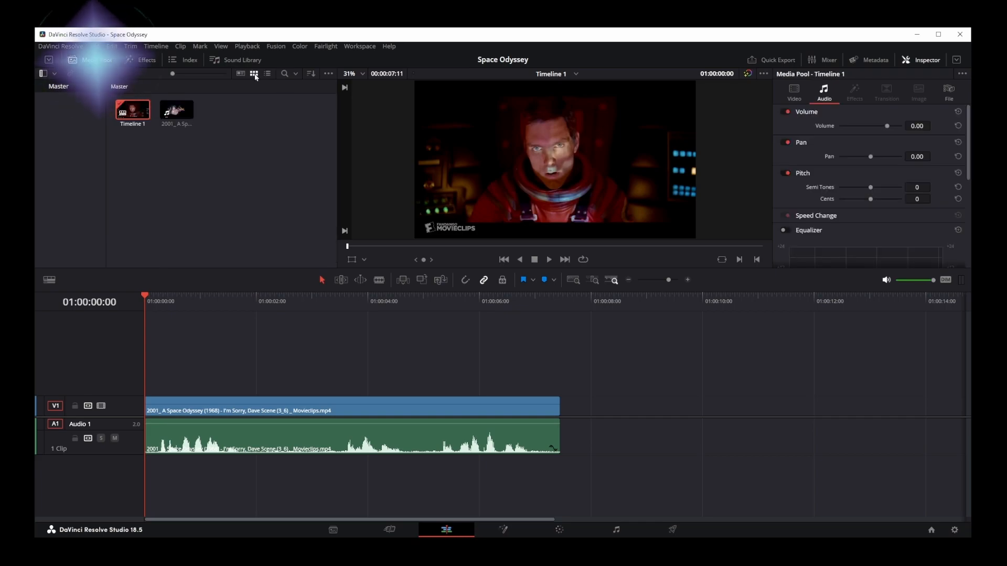
{"action": "mouse_move", "coordinate": [254, 73]}
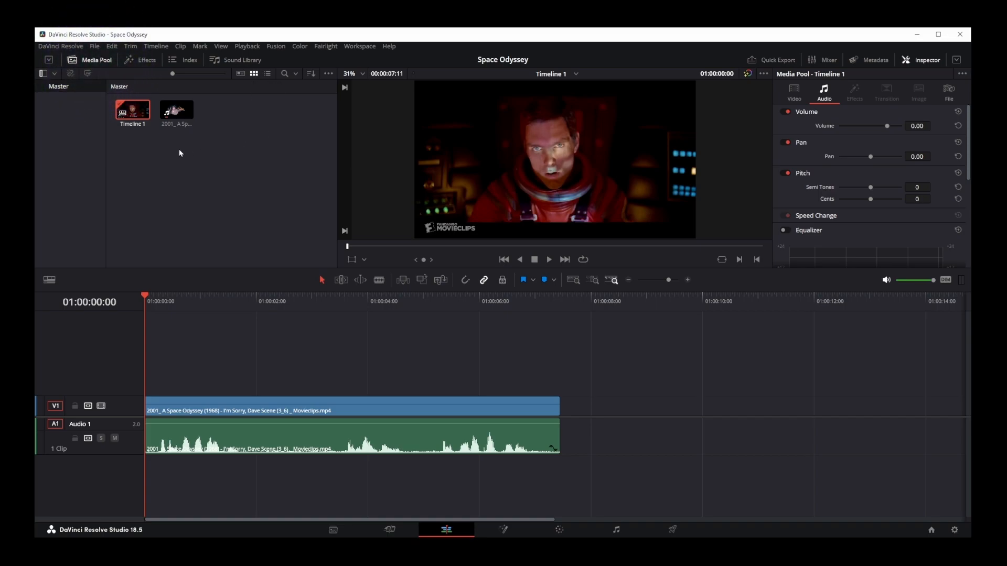
- Run Audio Transcription > Transcribe on Timeline 1 from the Media Pool
{"action": "right_click", "coordinate": [131, 110]}
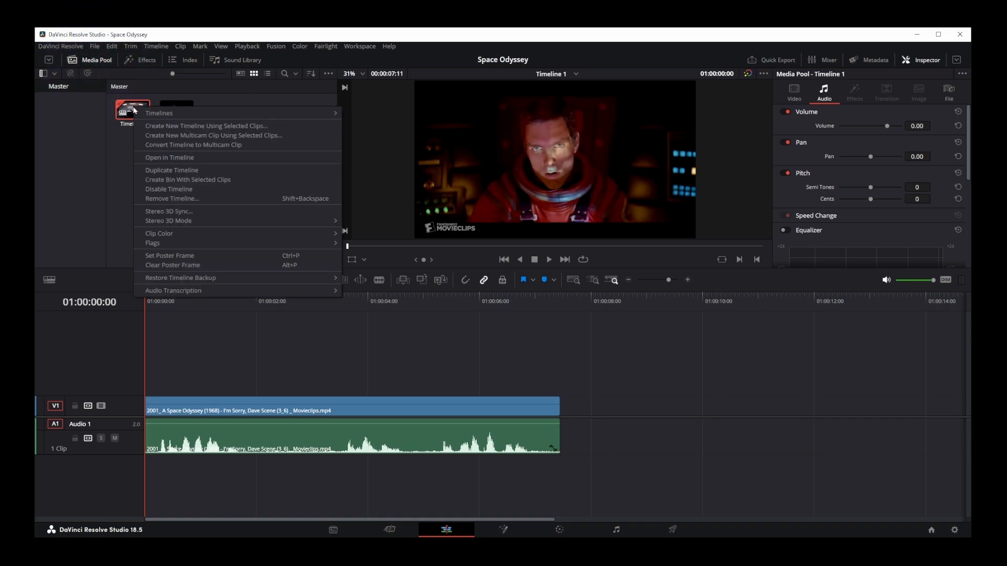
{"action": "mouse_move", "coordinate": [172, 290]}
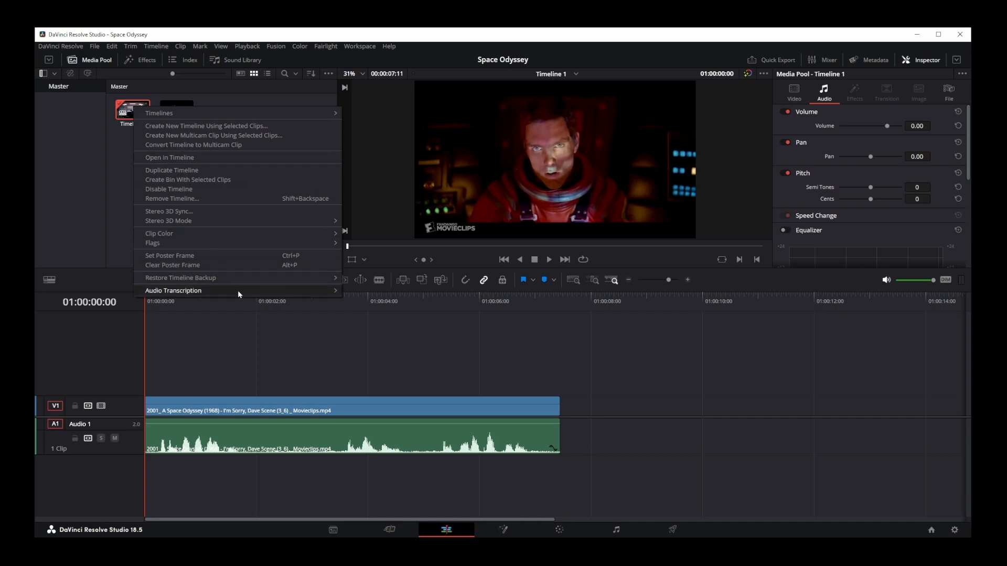
{"action": "mouse_move", "coordinate": [174, 290]}
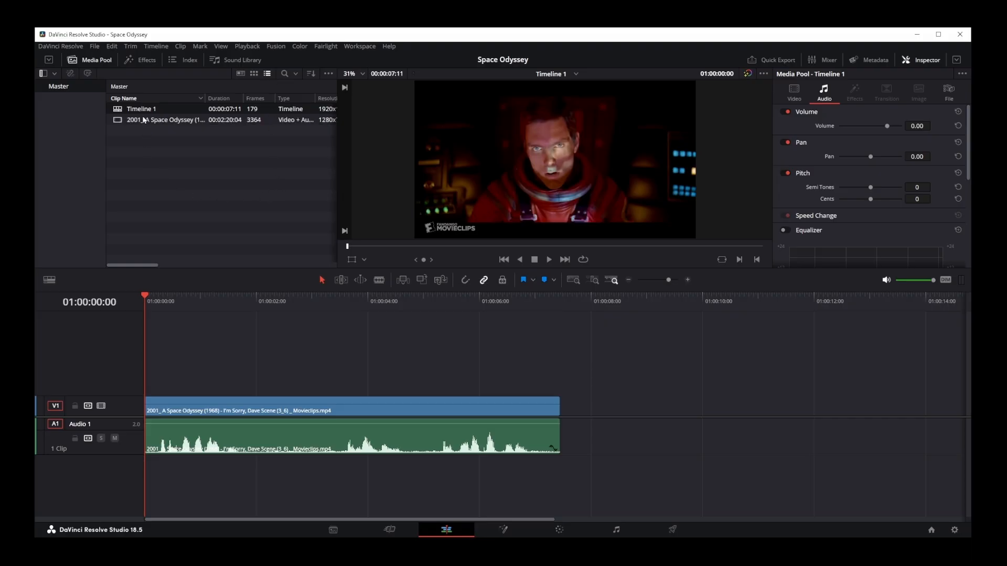
{"action": "right_click", "coordinate": [141, 108]}
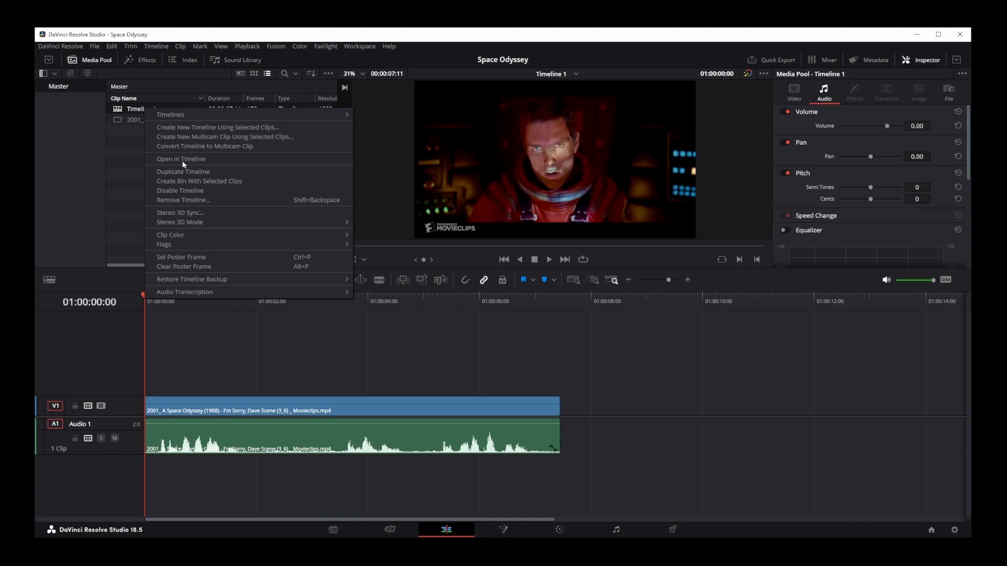
{"action": "mouse_move", "coordinate": [184, 292]}
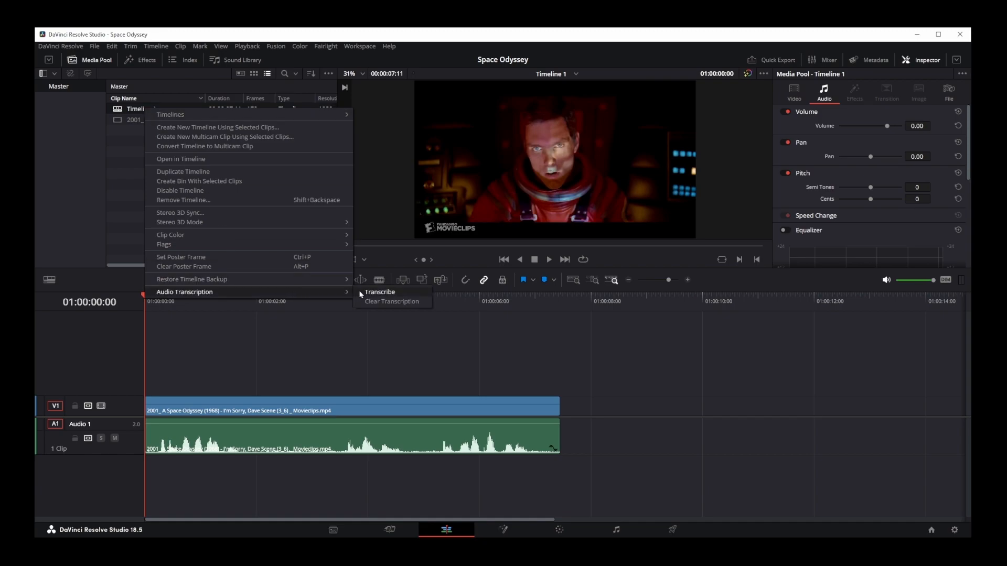
{"action": "left_click", "coordinate": [379, 293]}
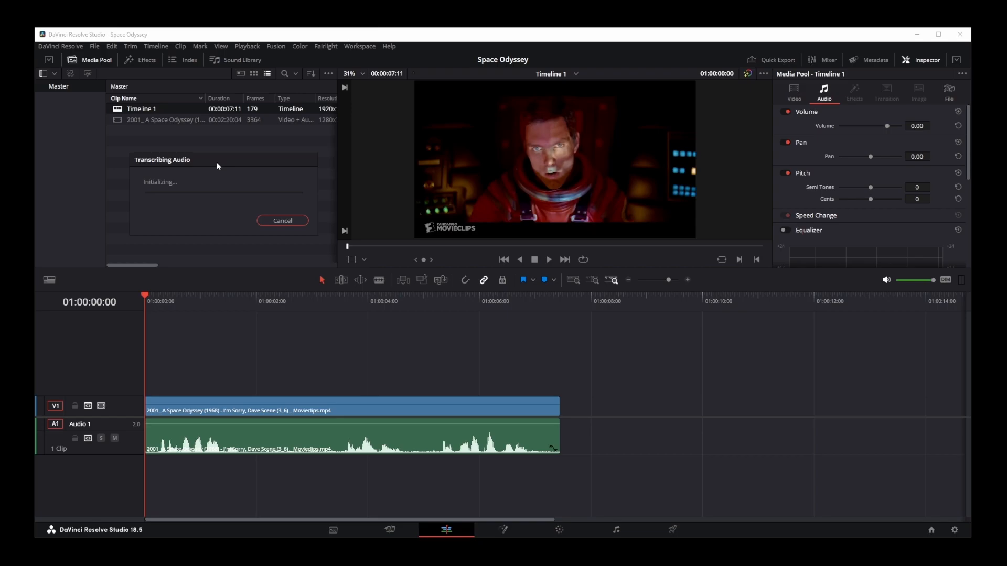
{"action": "left_click", "coordinate": [282, 220]}
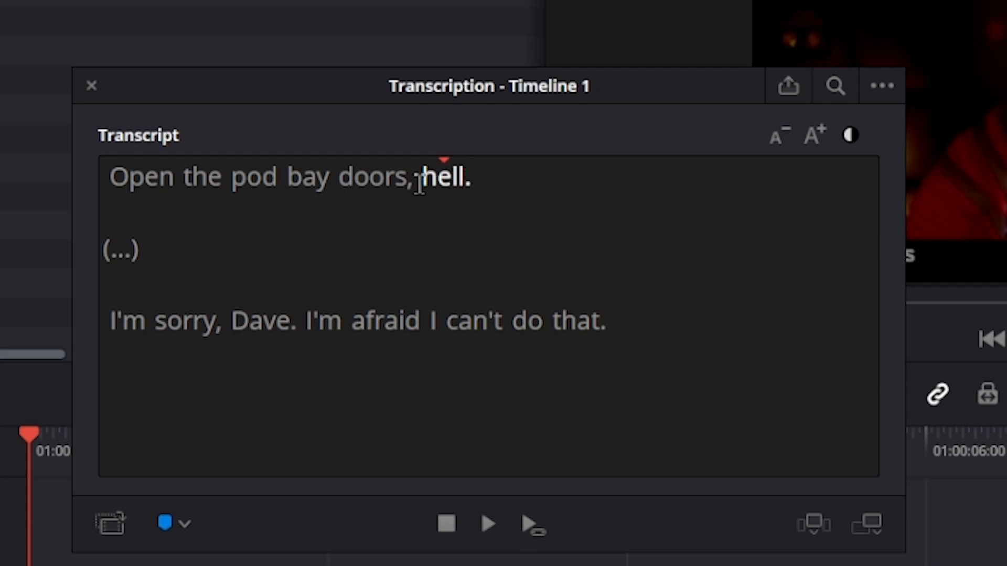
- Replace the misheard transcript word 'hell.' with 'HAL.' and apply the update
{"action": "double_click", "coordinate": [446, 177]}
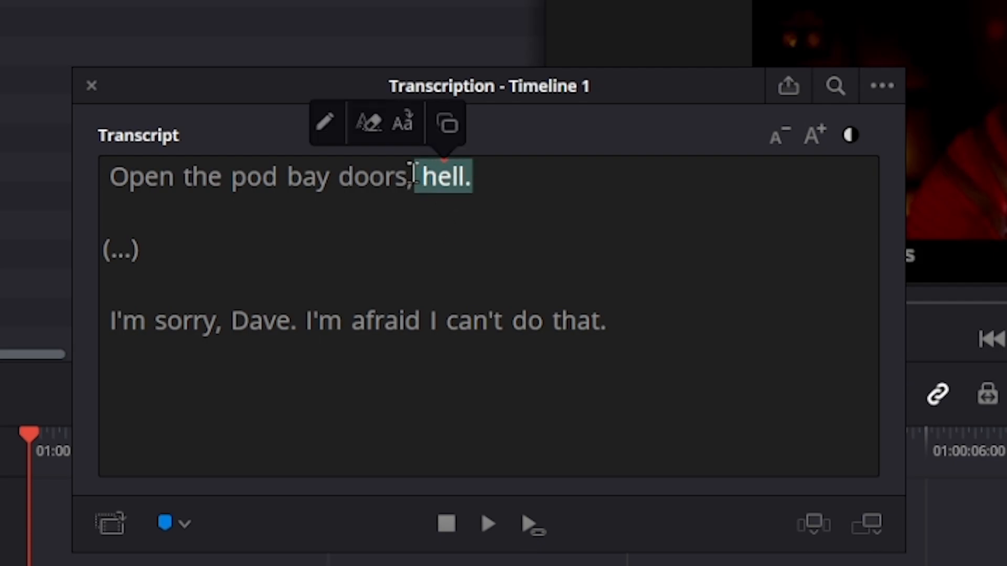
{"action": "left_click", "coordinate": [326, 122]}
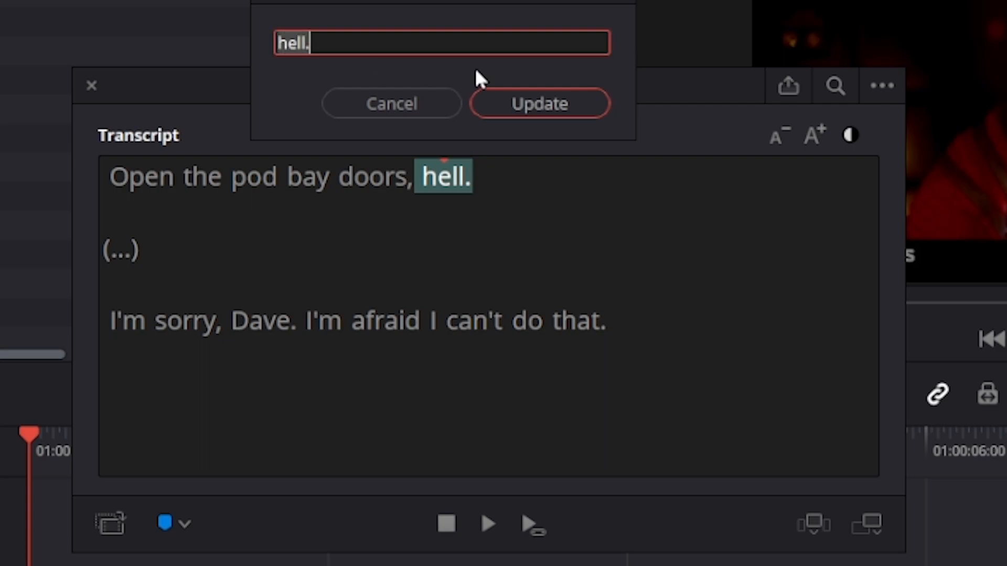
{"action": "type", "text": "HAL."}
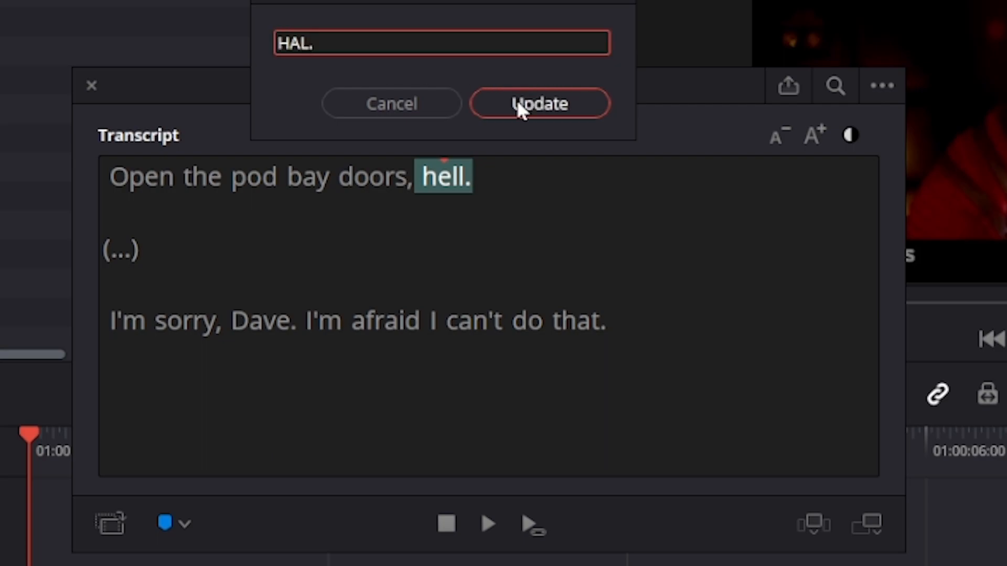
{"action": "left_click", "coordinate": [540, 103]}
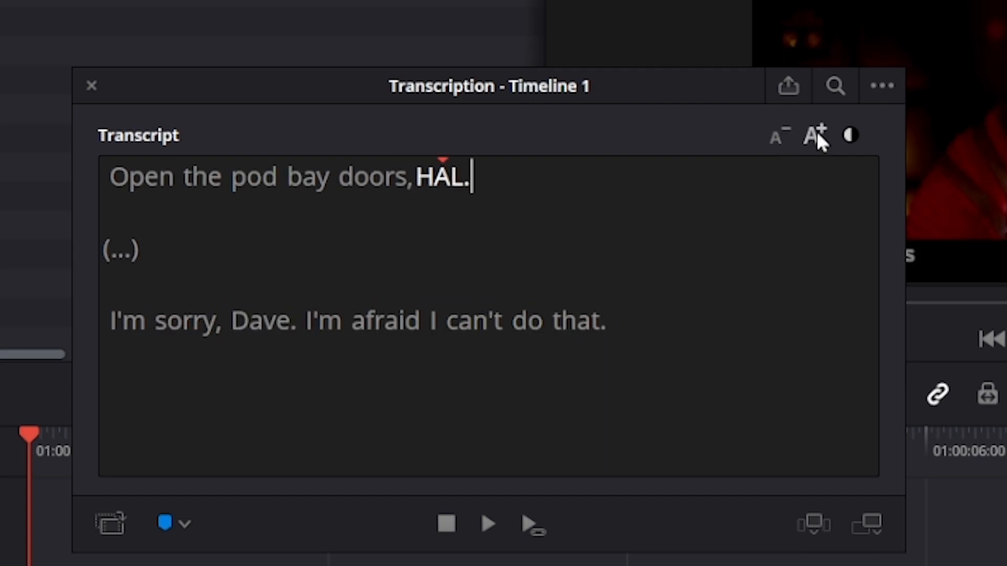
{"action": "left_click", "coordinate": [850, 136]}
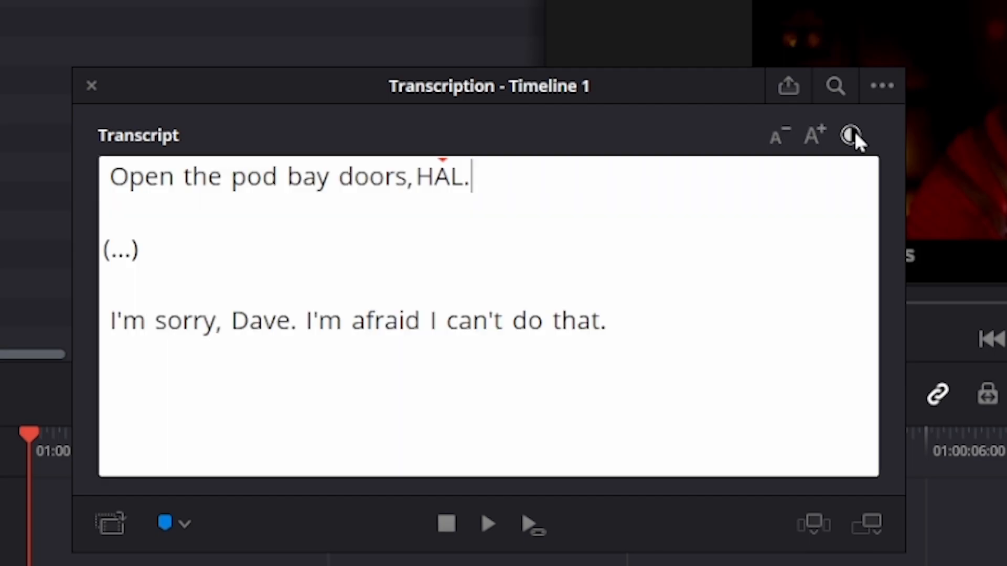
{"action": "left_click", "coordinate": [850, 135]}
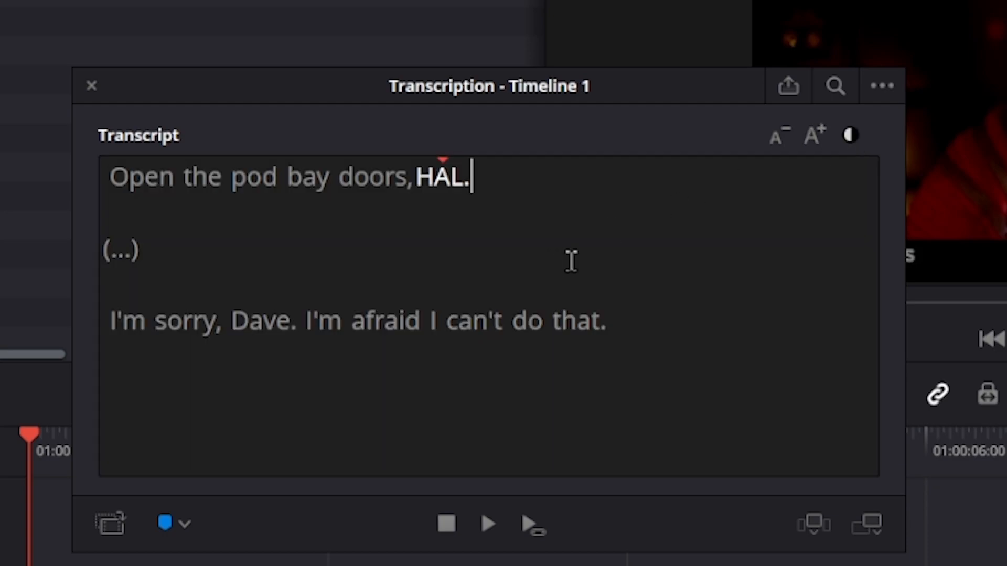
{"action": "mouse_move", "coordinate": [576, 256]}
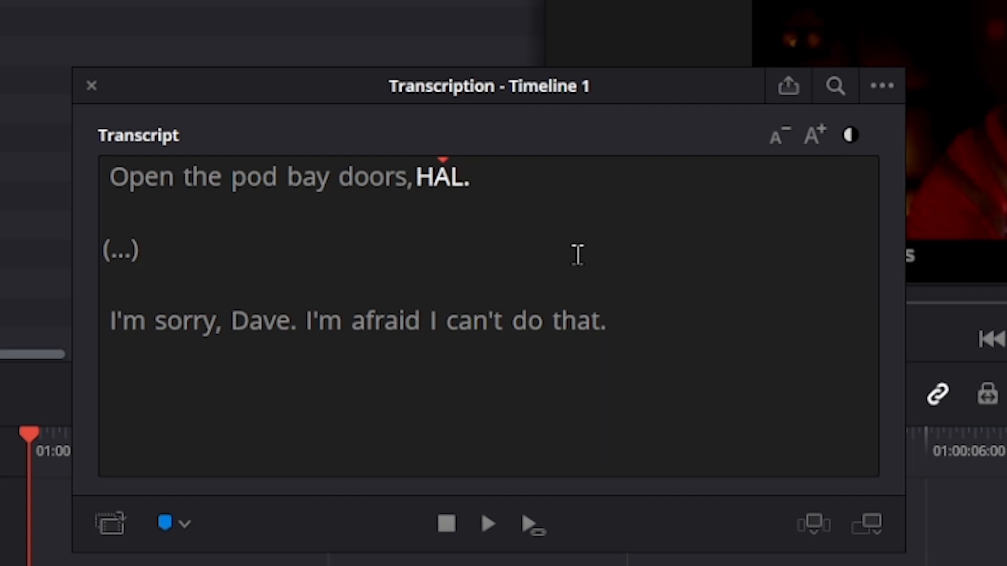
{"action": "mouse_move", "coordinate": [779, 98]}
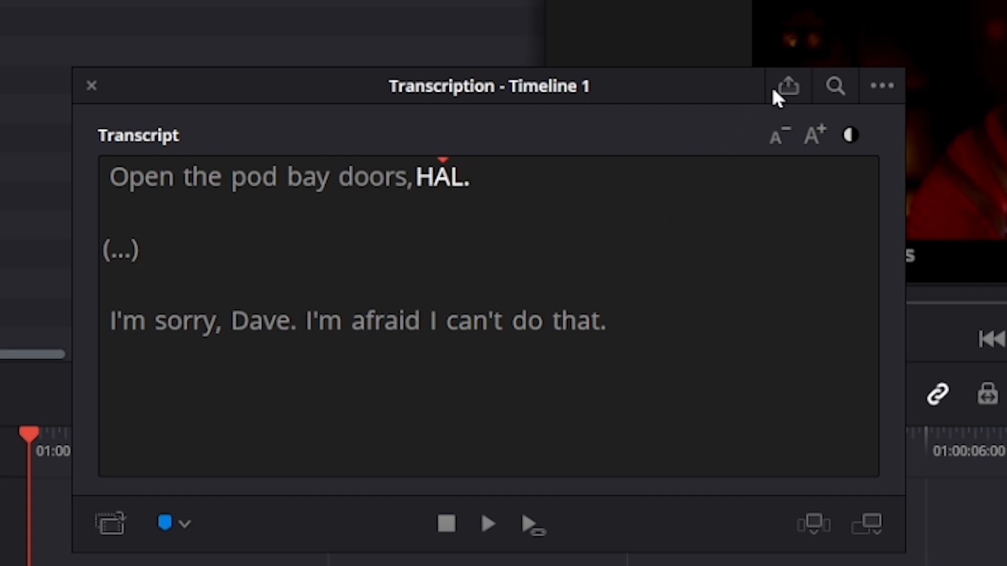
{"action": "mouse_move", "coordinate": [788, 85]}
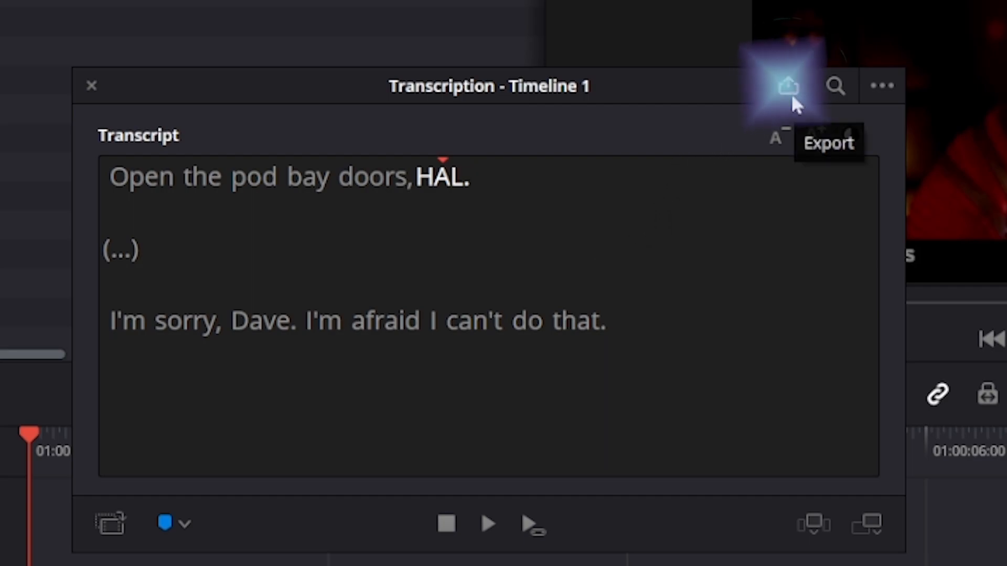
- Export the corrected transcript as a .txt Transcription File named 'subtit'
{"action": "left_click", "coordinate": [787, 85]}
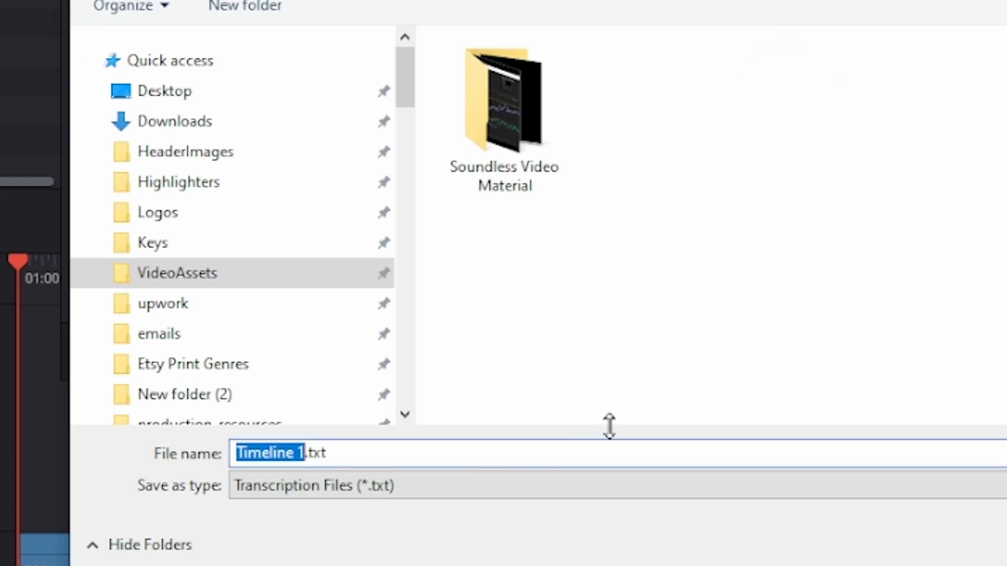
{"action": "type", "text": "subtit"}
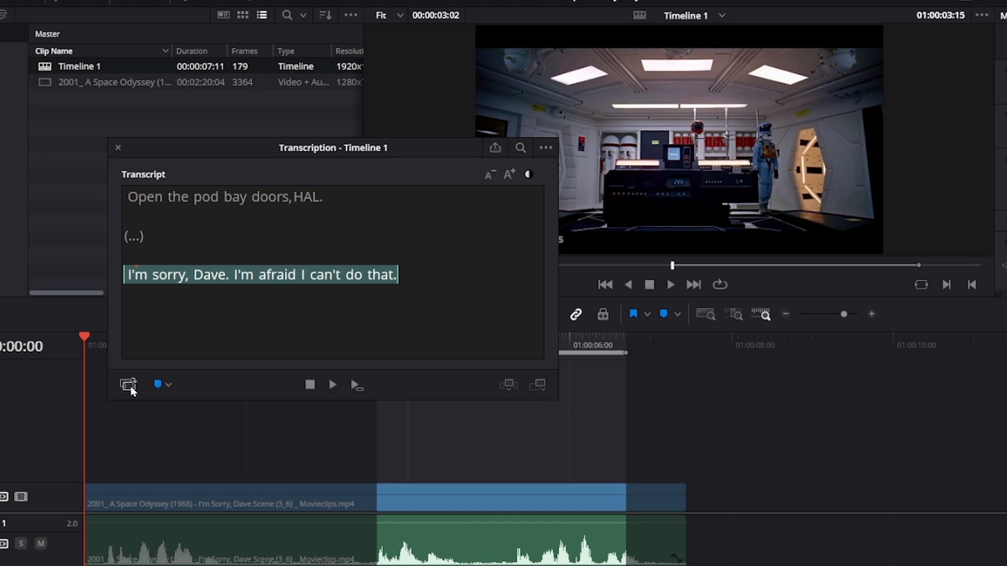
{"action": "mouse_move", "coordinate": [128, 384]}
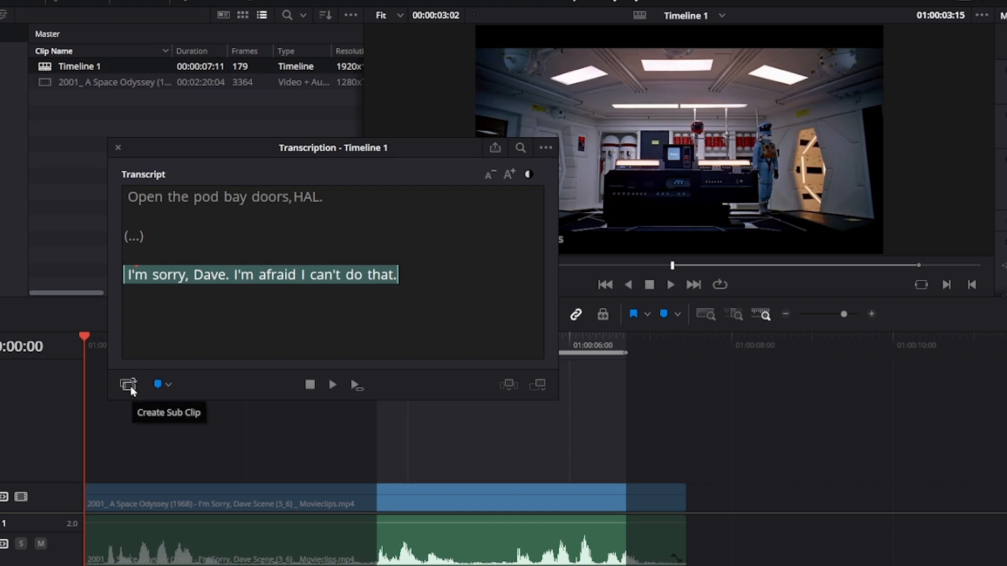
- Create 'Timeline 1 Subclip' from the 'I'm sorry, Dave' transcript line
{"action": "left_click", "coordinate": [128, 384]}
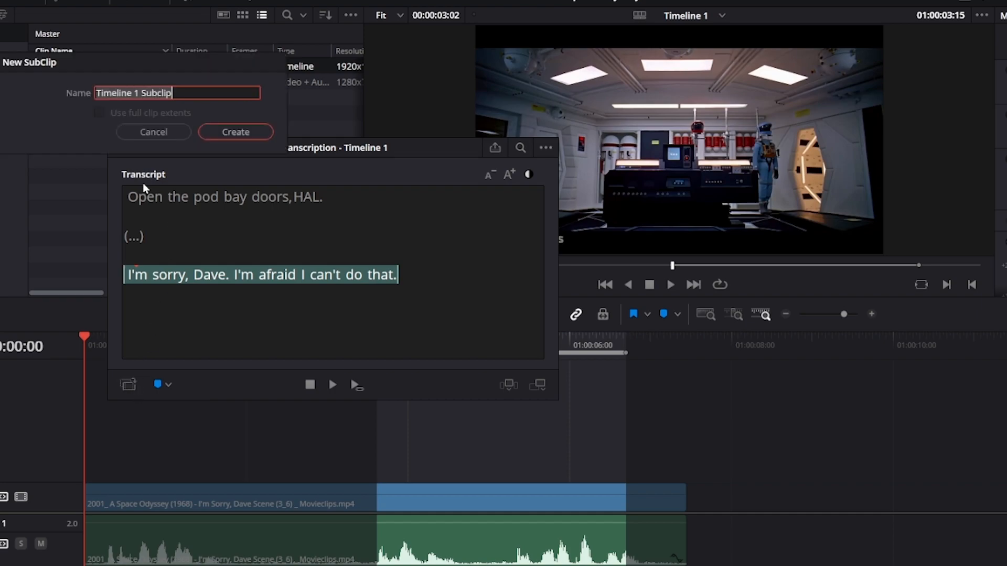
{"action": "left_click", "coordinate": [235, 132]}
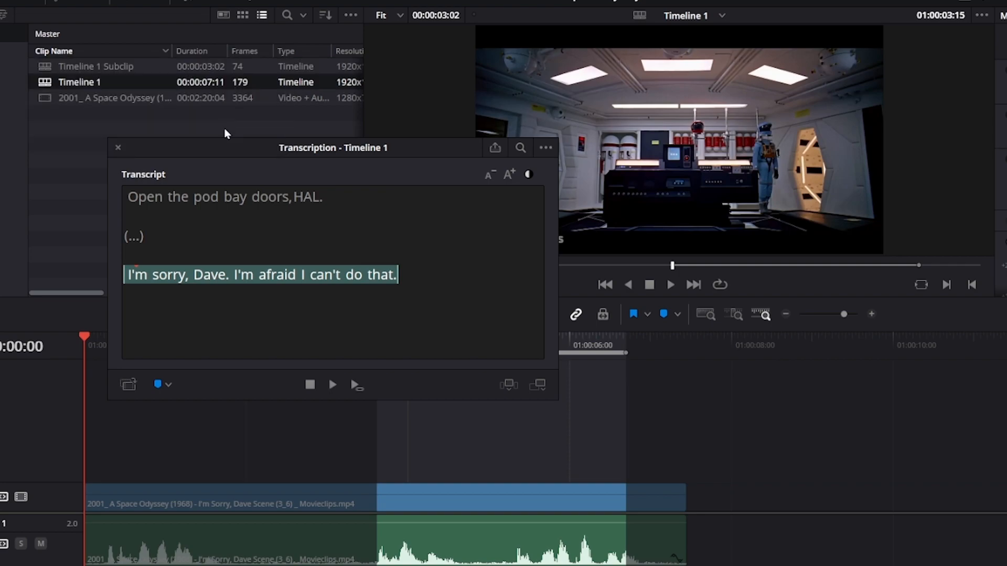
{"action": "mouse_move", "coordinate": [115, 157]}
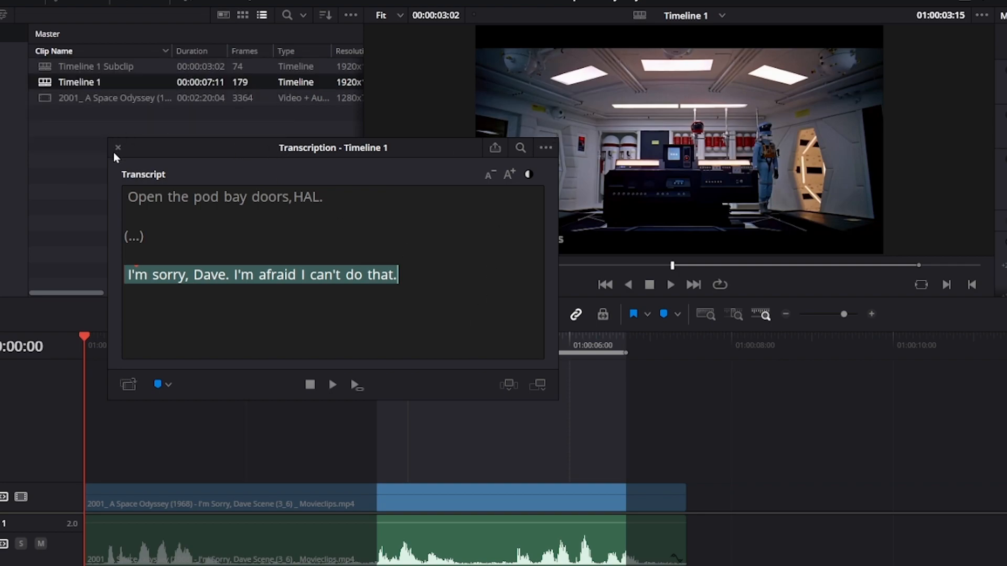
- Close the Transcription window and choose Timeline > Create Subtitles from Audio
{"action": "left_click", "coordinate": [118, 149]}
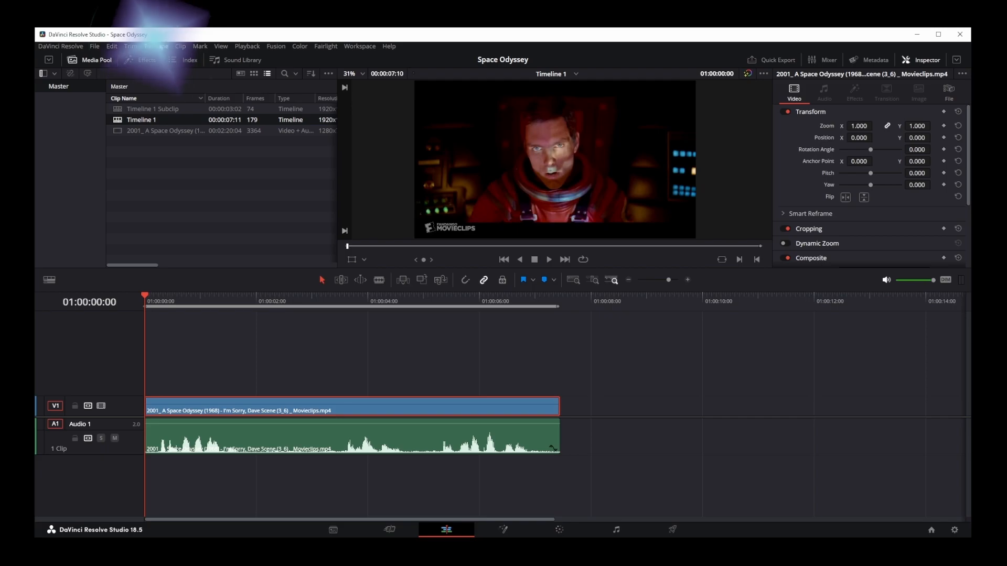
{"action": "left_click", "coordinate": [155, 45]}
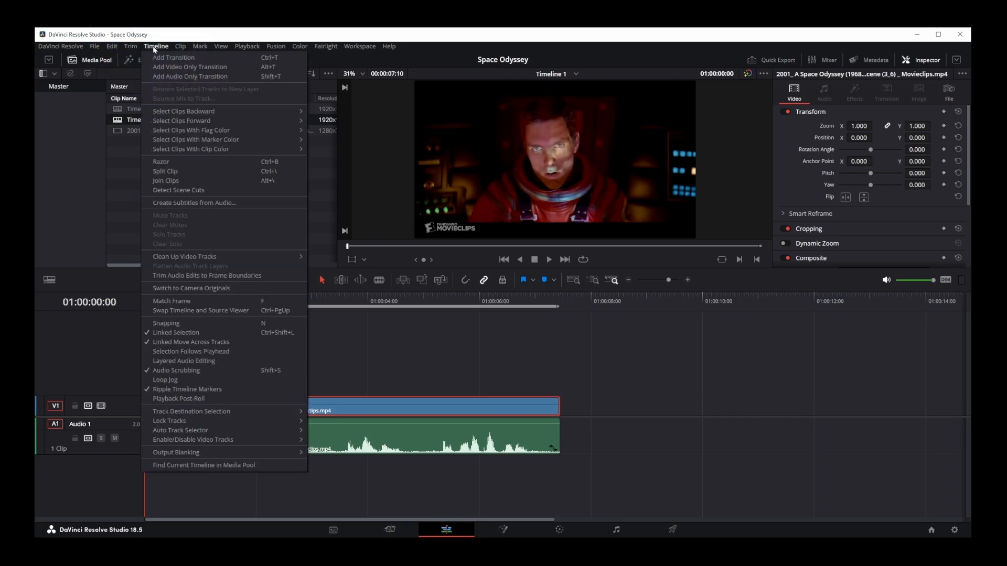
{"action": "mouse_move", "coordinate": [195, 203]}
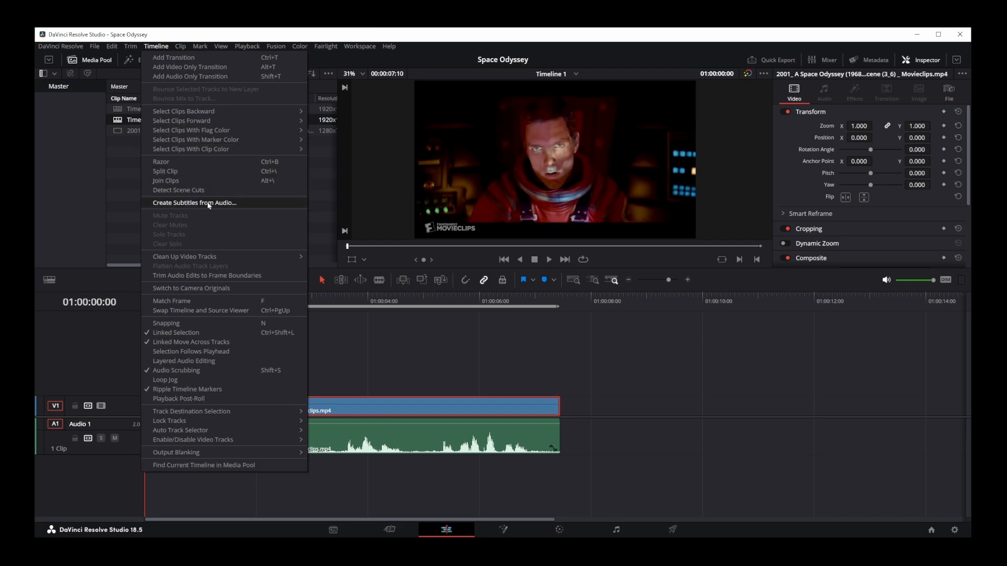
{"action": "left_click", "coordinate": [195, 203]}
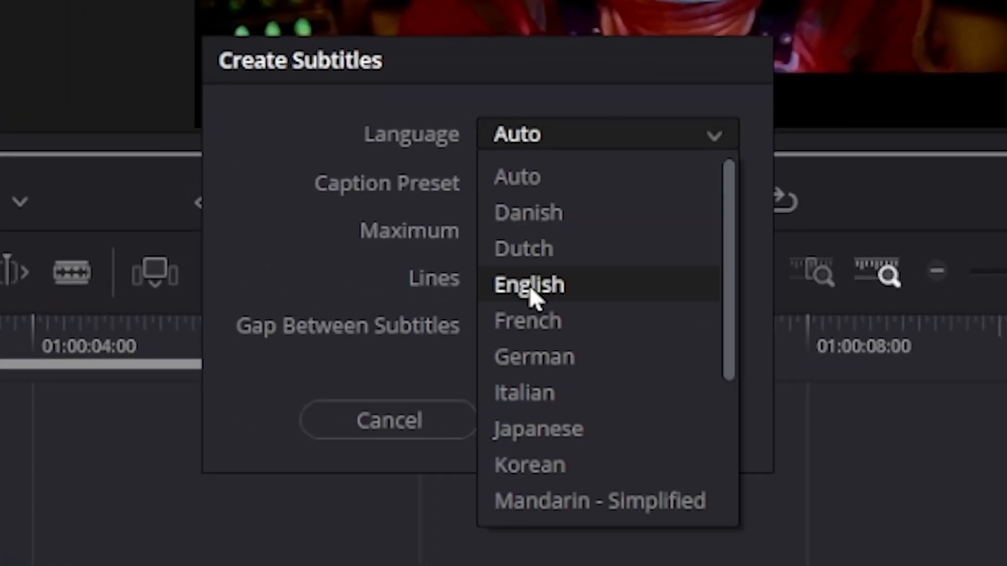
- Generate English Teletext subtitles capped at 42 characters per line, then rewind the playhead
{"action": "left_click", "coordinate": [529, 284]}
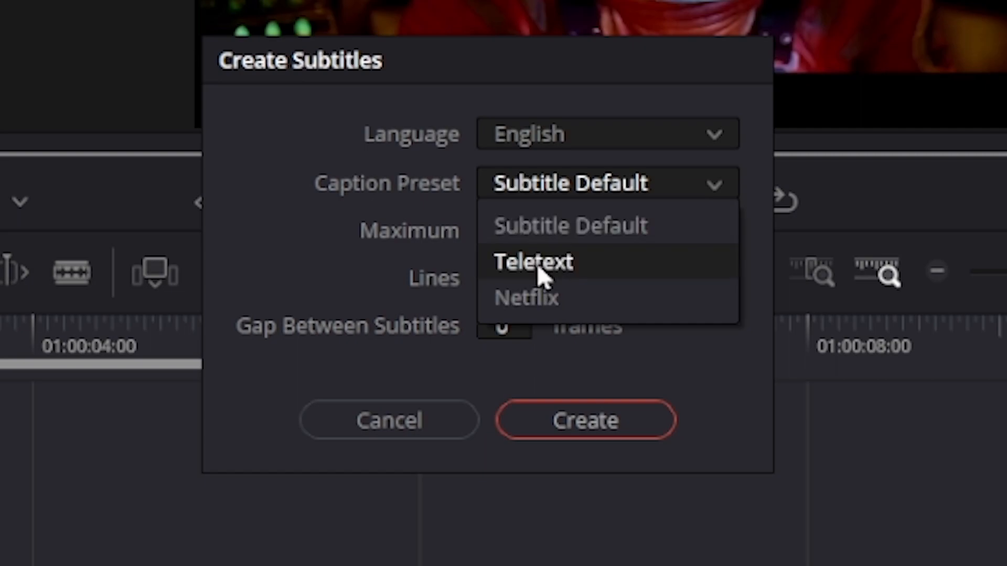
{"action": "left_click", "coordinate": [533, 262]}
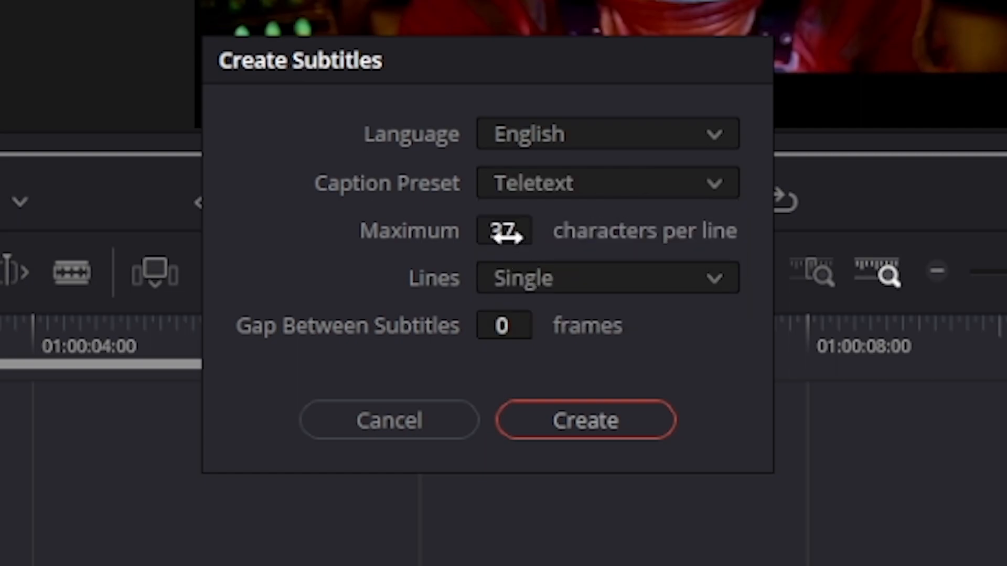
{"action": "left_click", "coordinate": [503, 231]}
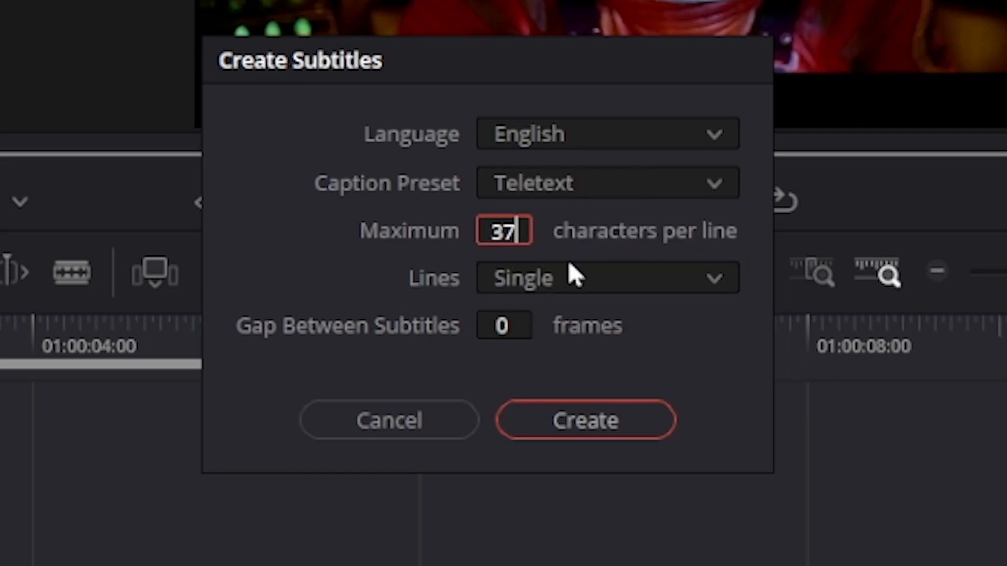
{"action": "type", "text": "42"}
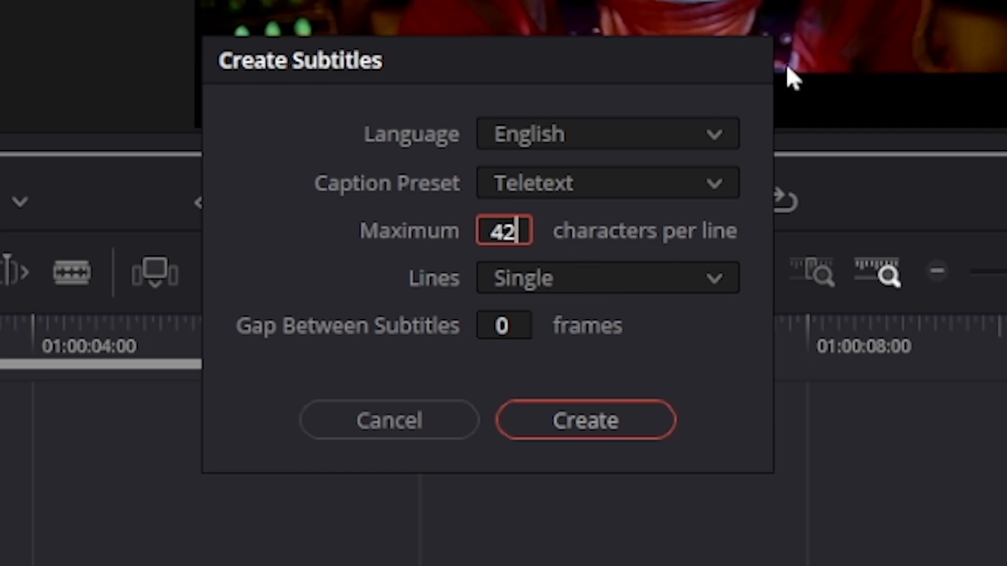
{"action": "left_click", "coordinate": [606, 278]}
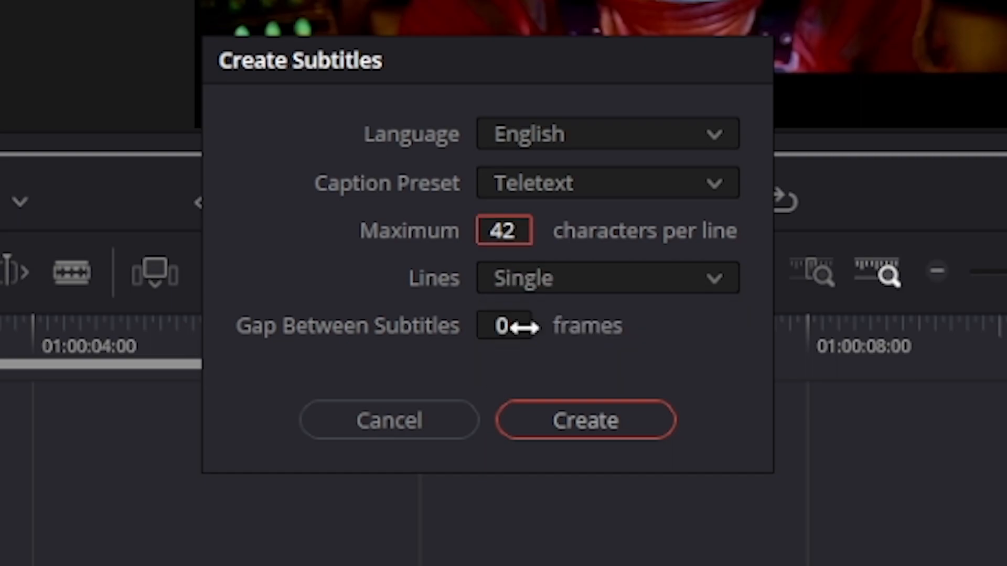
{"action": "mouse_move", "coordinate": [520, 329]}
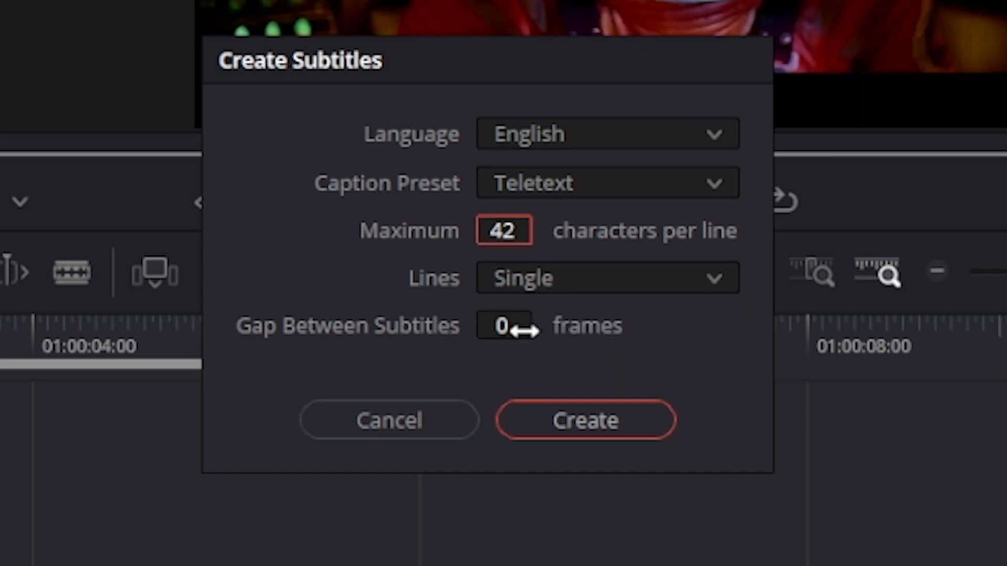
{"action": "left_click", "coordinate": [585, 420]}
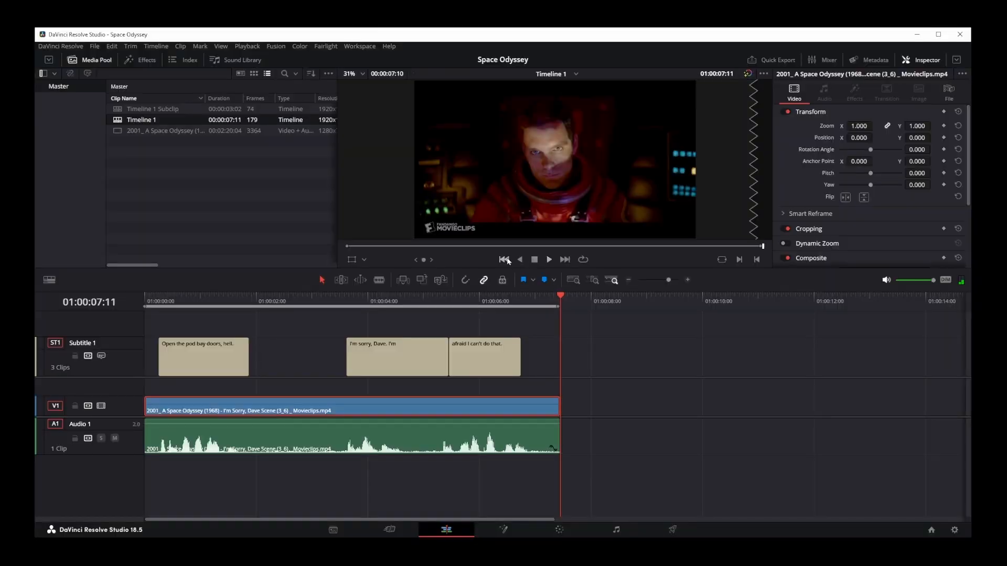
{"action": "left_click", "coordinate": [203, 357]}
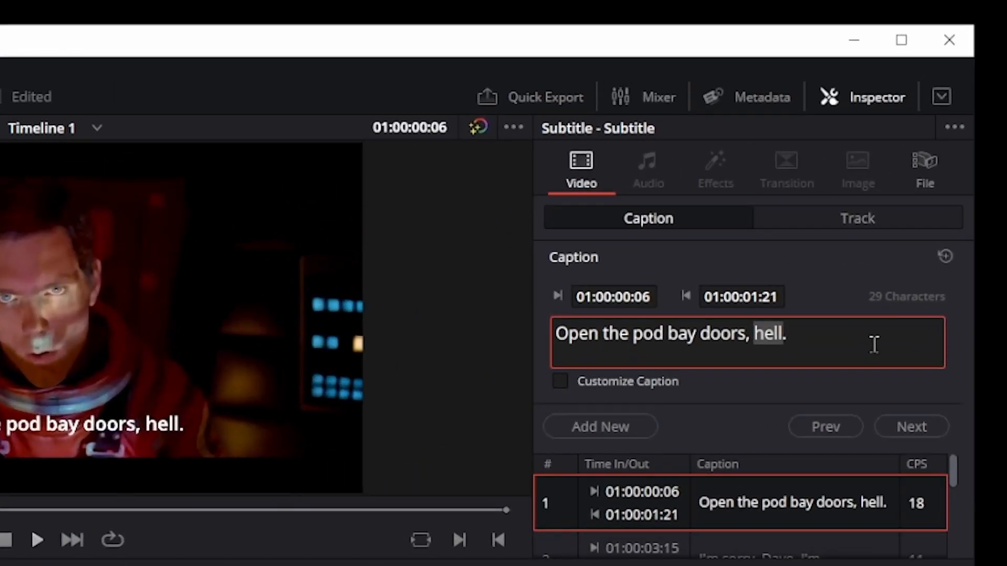
- Change 'hell' to 'HAL' in the first subtitle's Inspector caption
{"action": "type", "text": "HAL"}
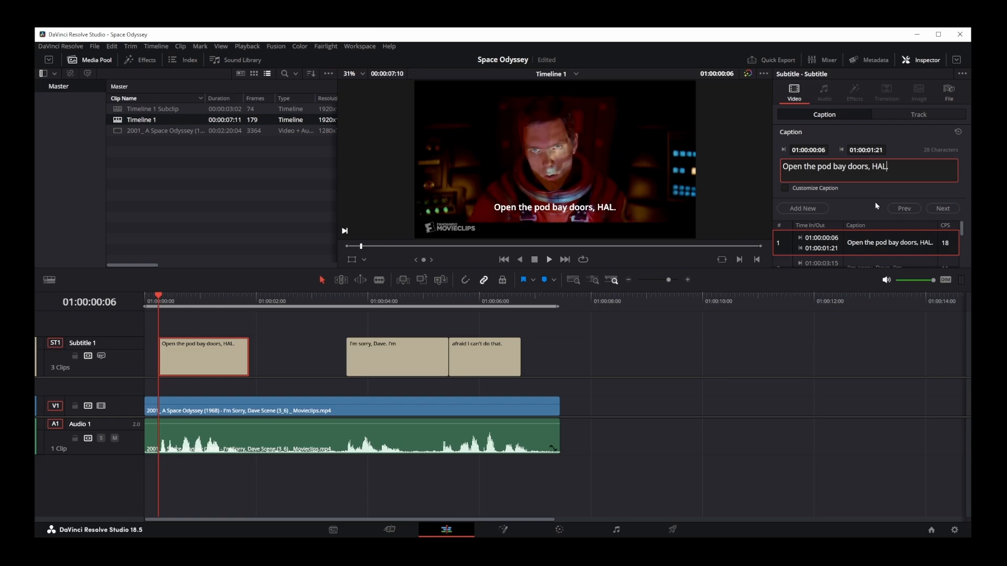
{"action": "scroll", "scroll_direction": "down", "scroll_amount": 3}
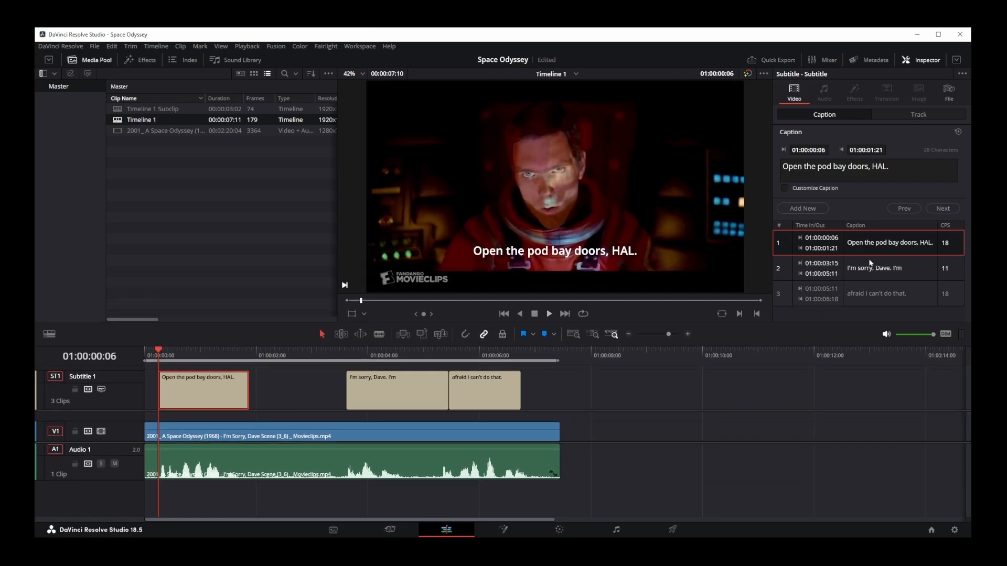
{"action": "left_click", "coordinate": [873, 268]}
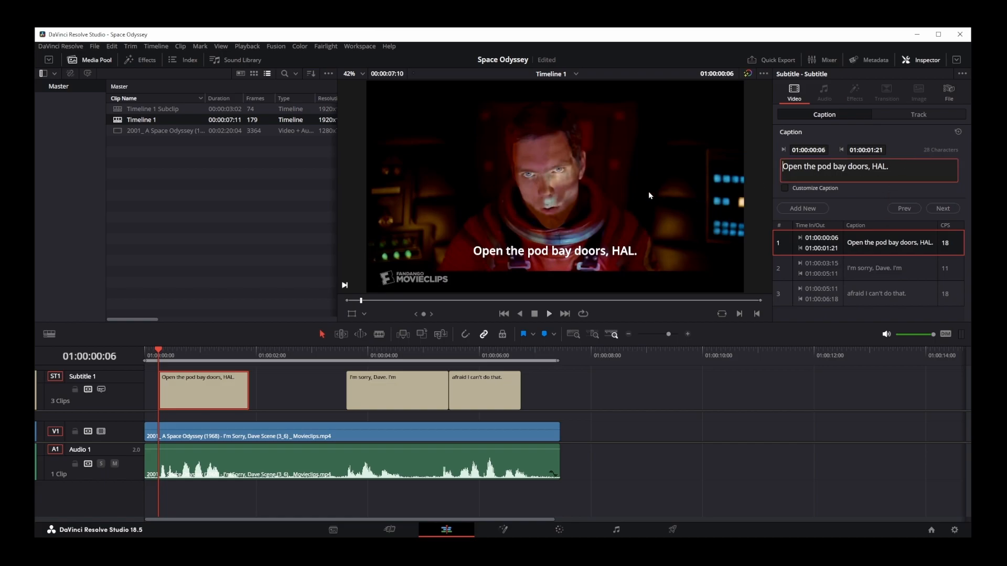
{"action": "mouse_move", "coordinate": [599, 203]}
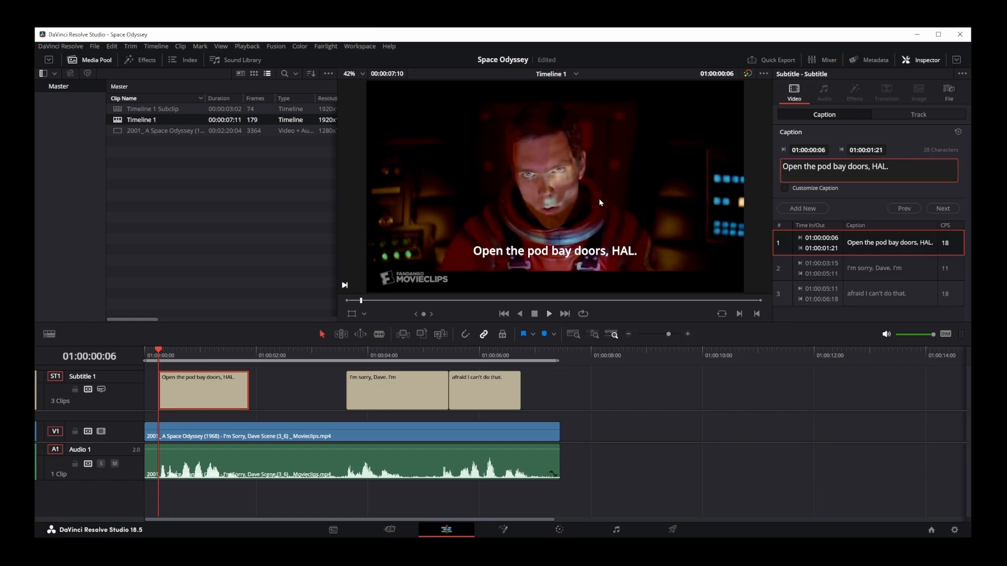